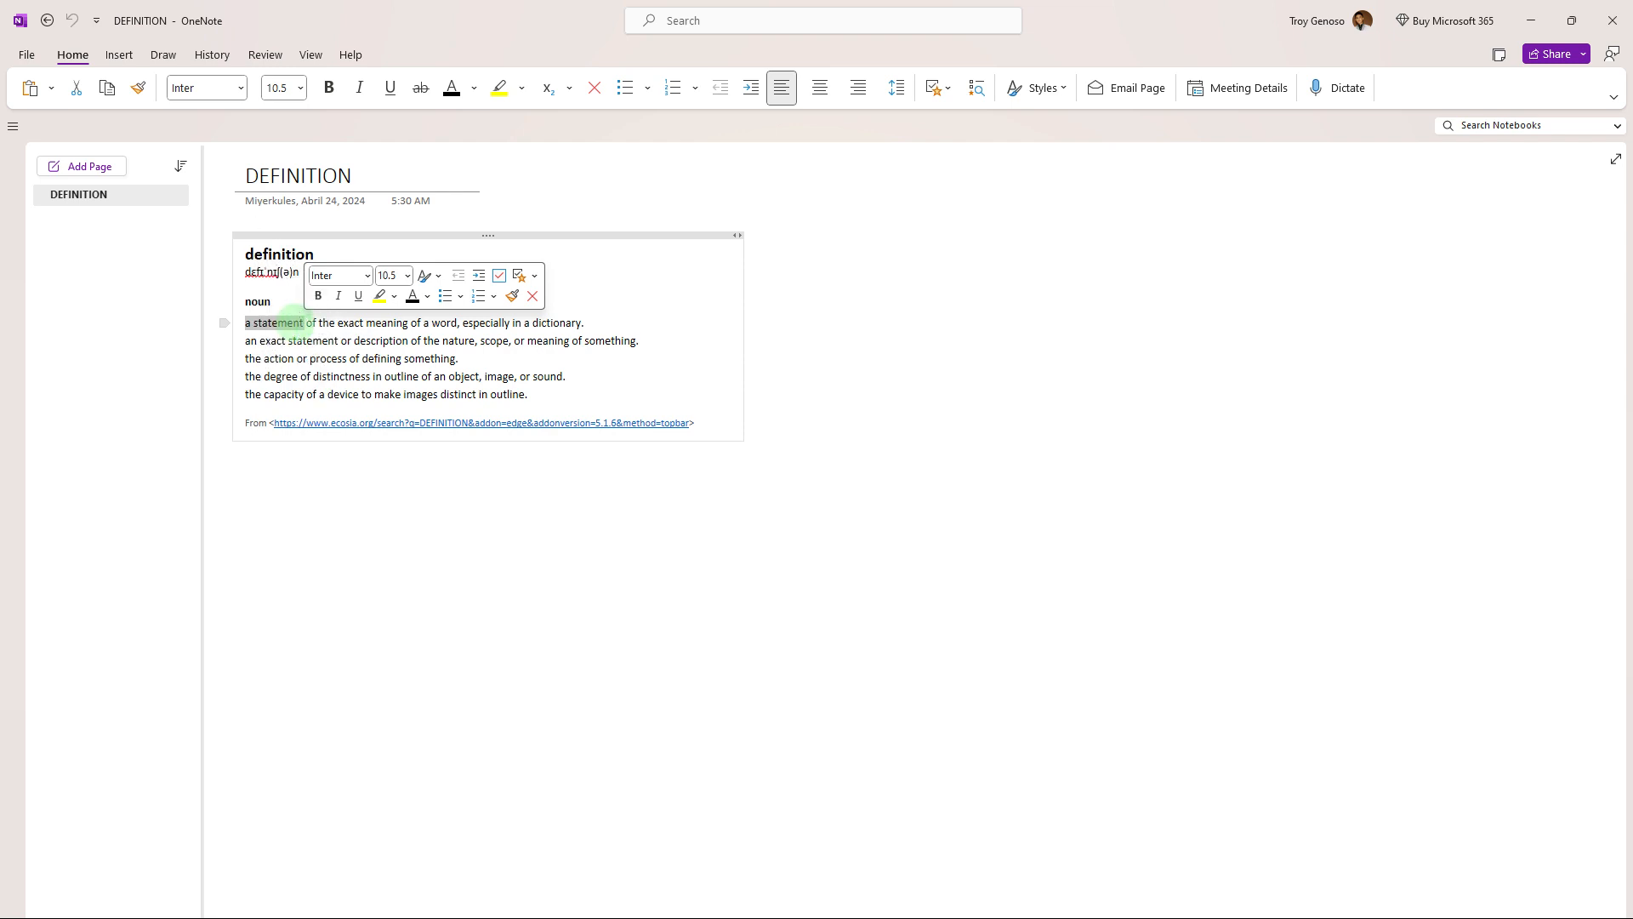
Step: Select all five definition lines and show the View commands for the page
left_click_drag(277, 322, 528, 393)
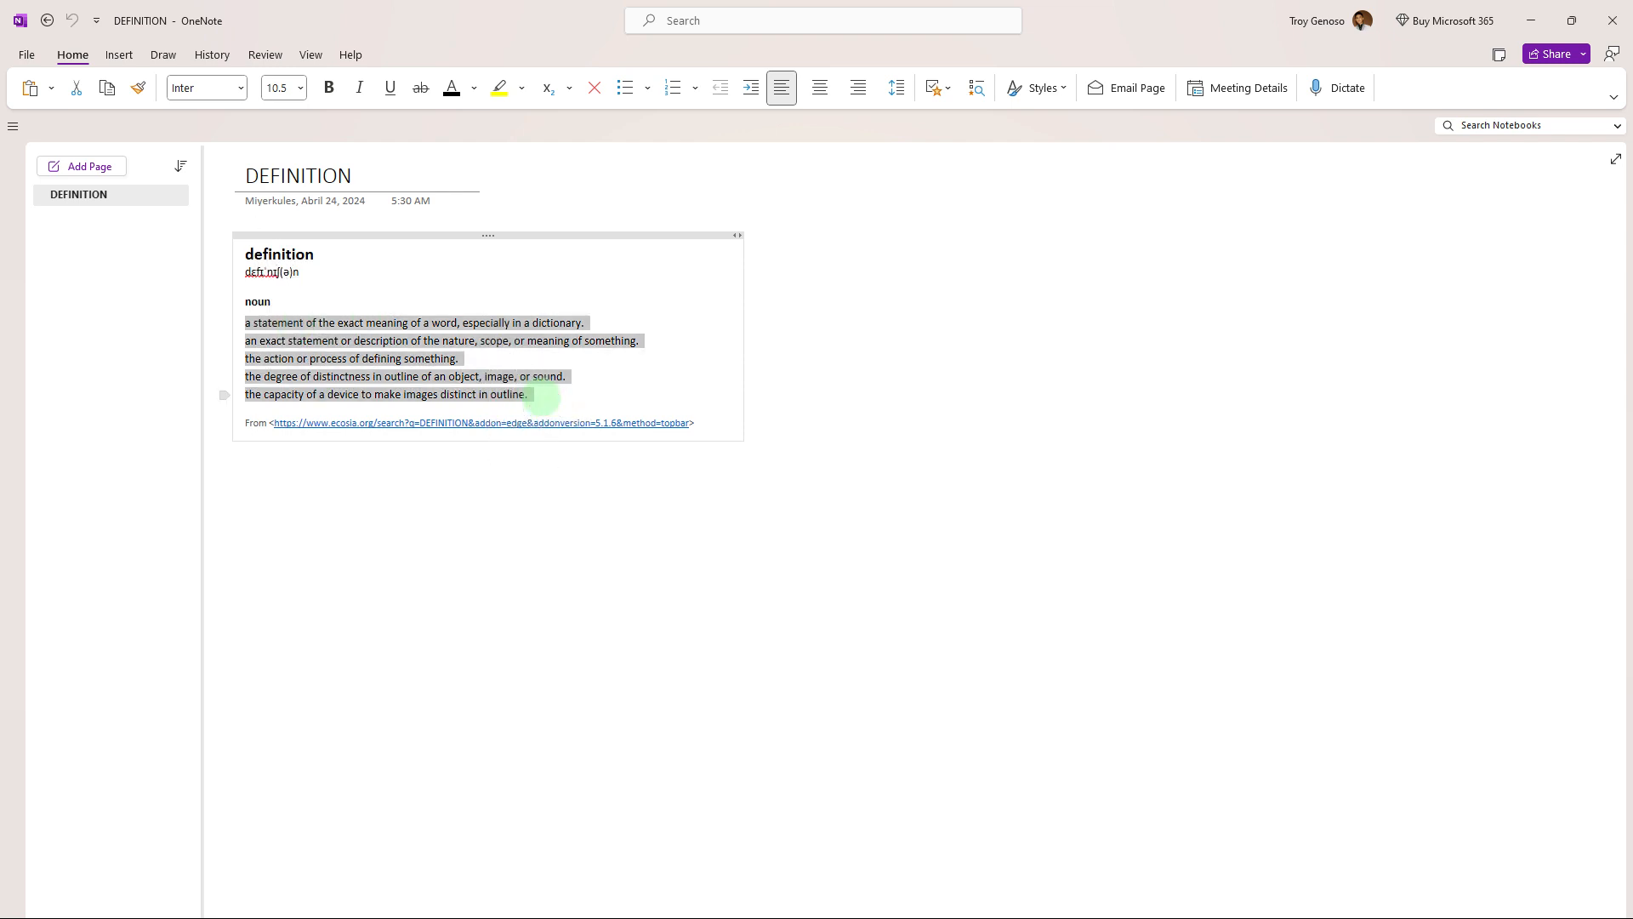
left_click(309, 54)
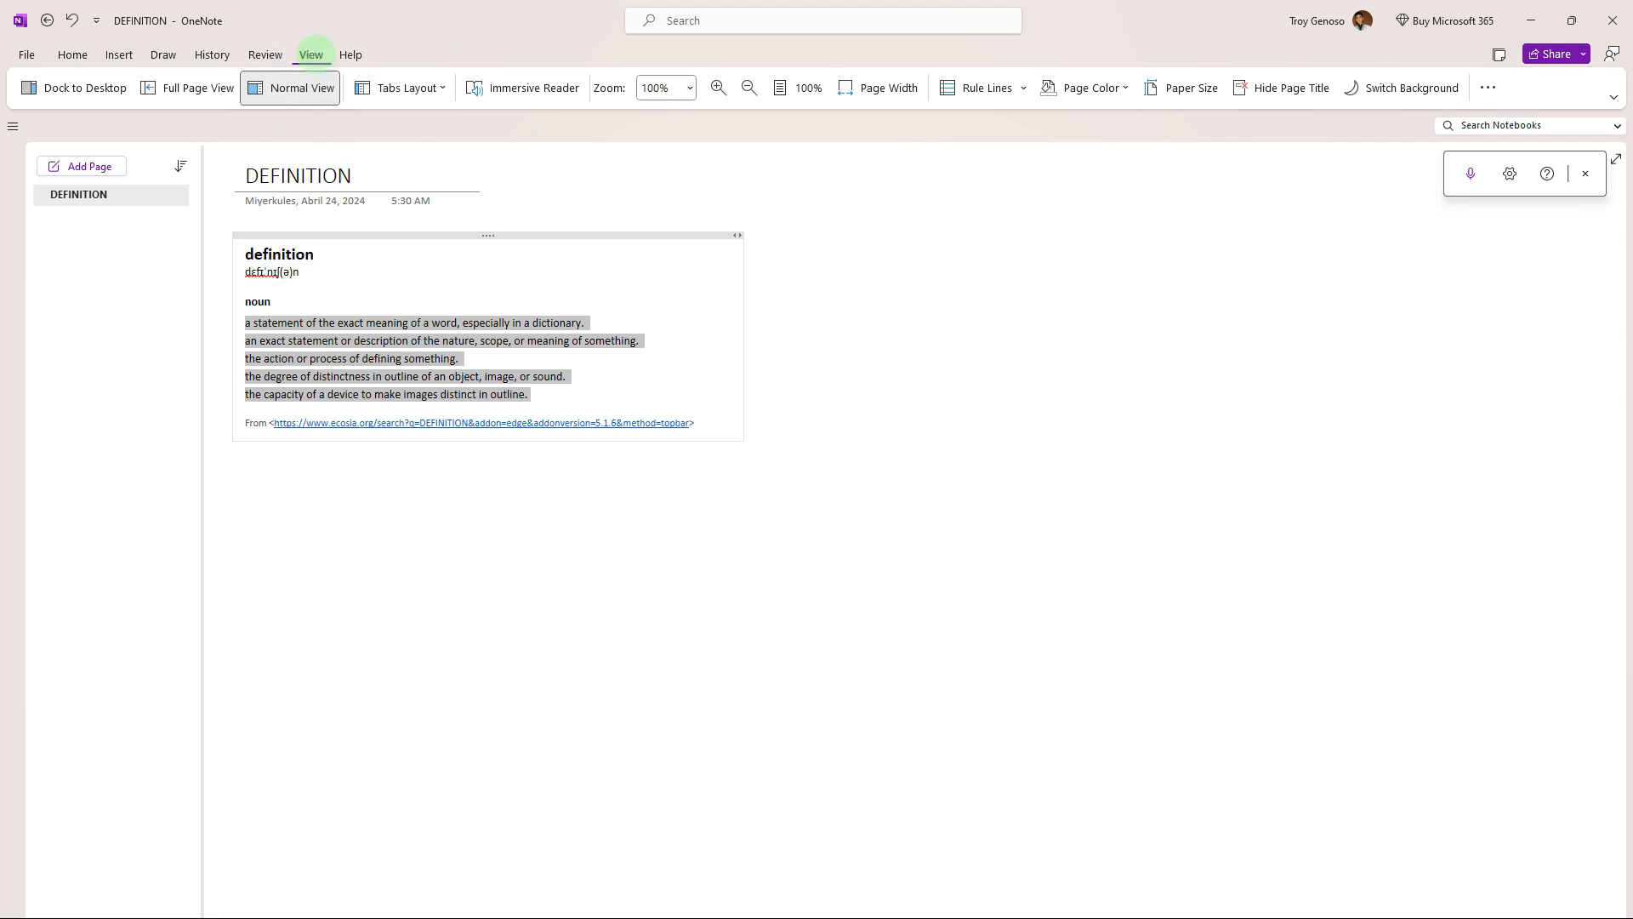
mouse_move(533, 87)
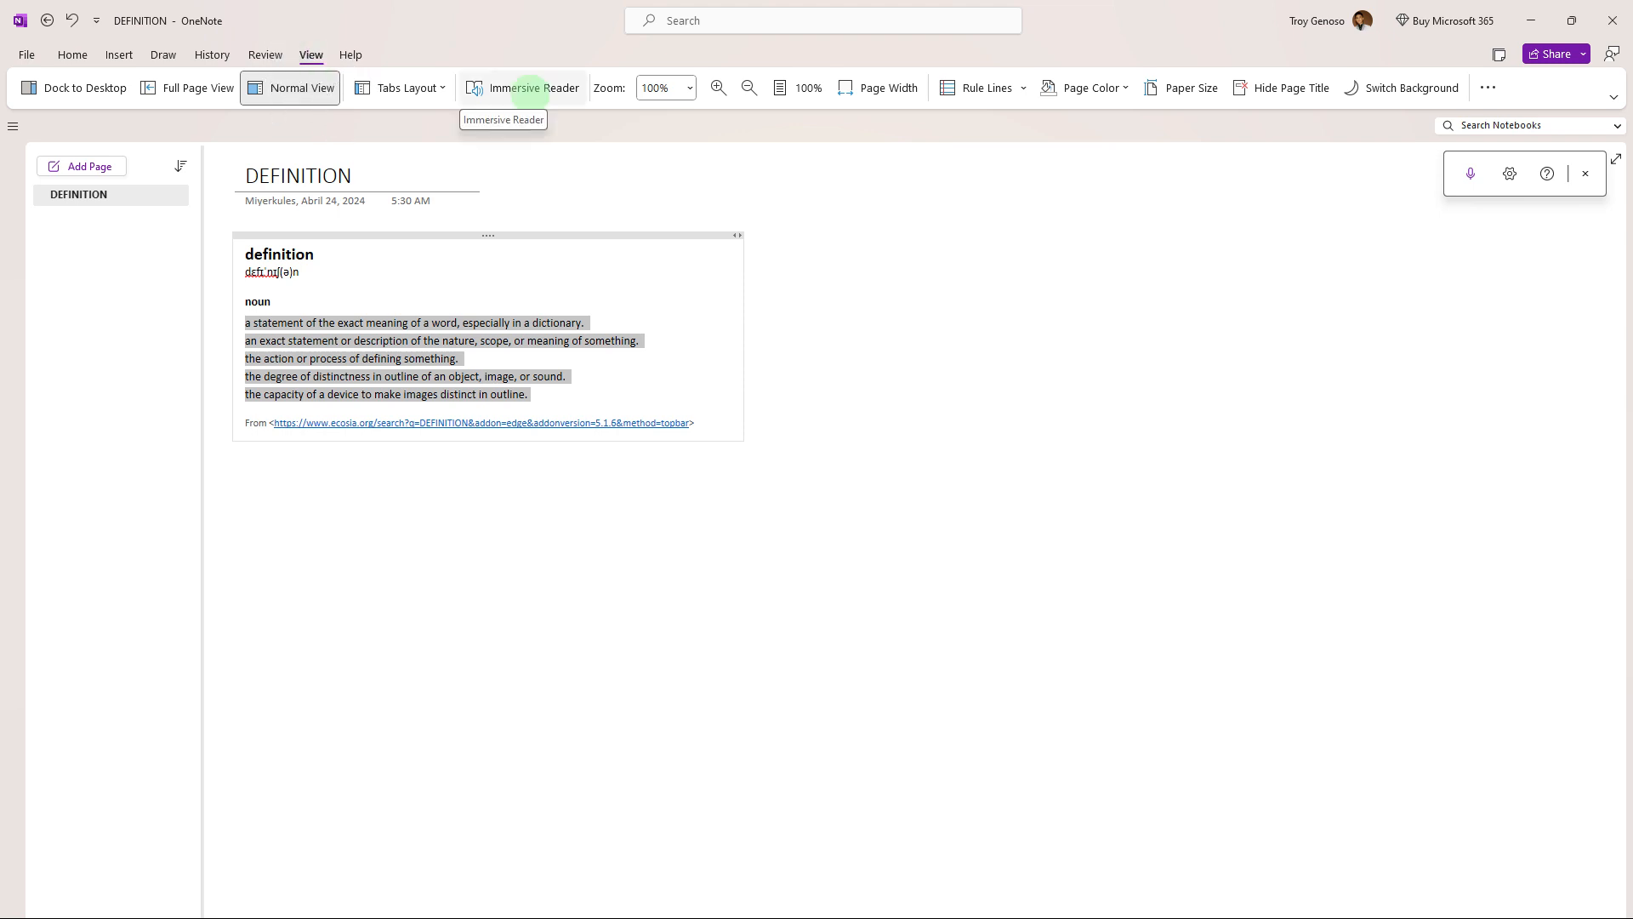
mouse_move(518, 103)
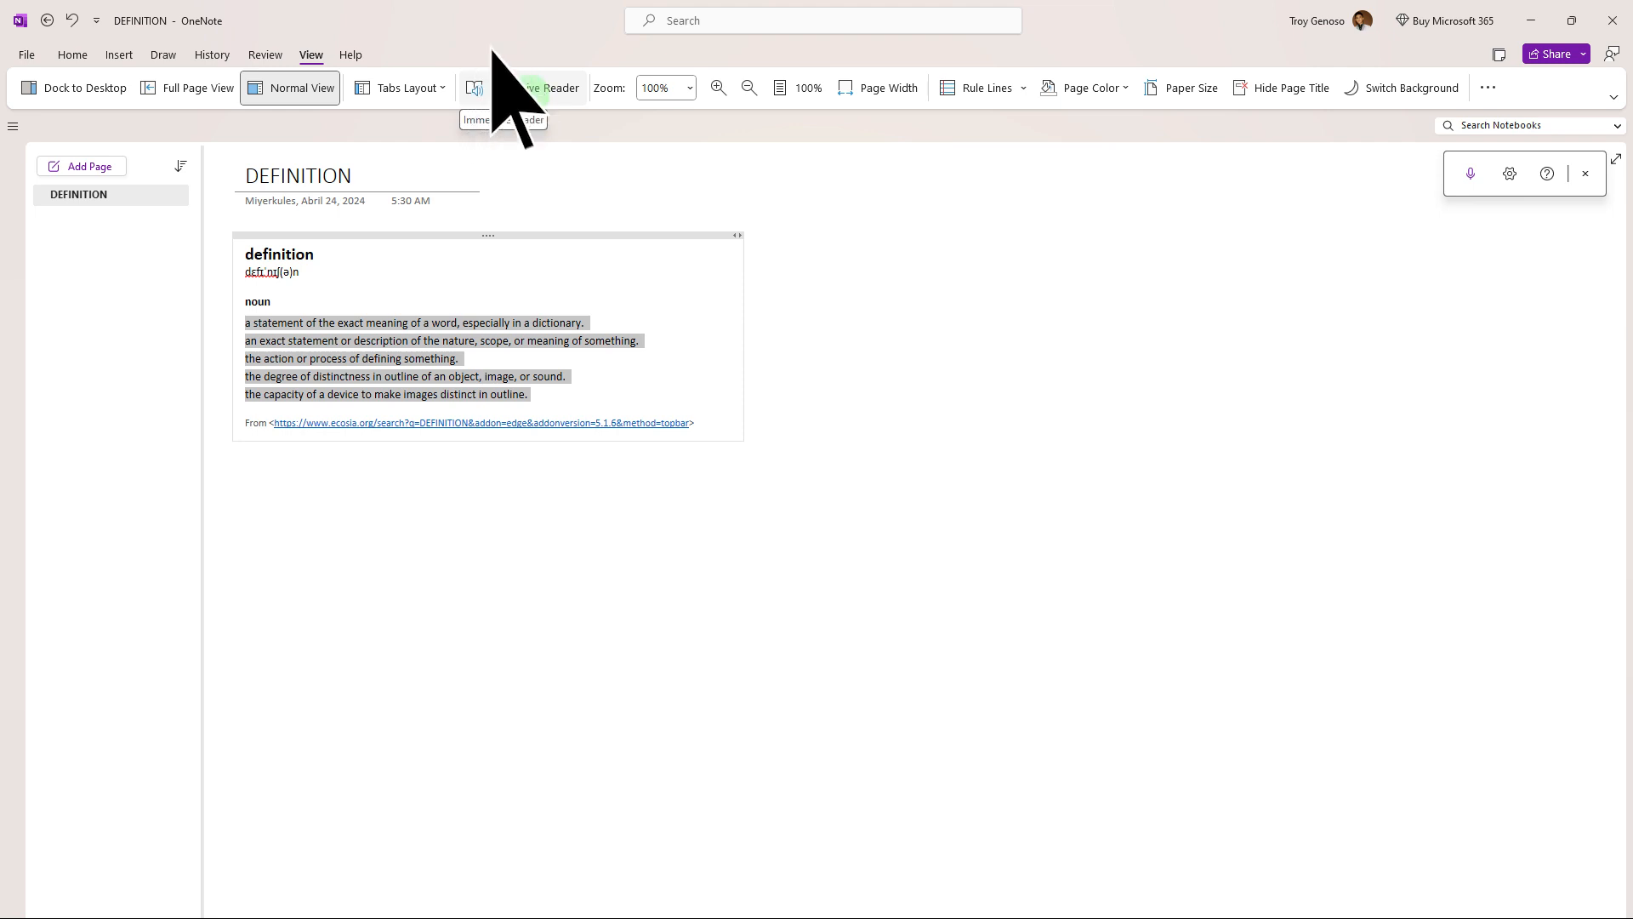
Step: Show the selected definition text in Immersive Reader's spaced-out reading view
left_click(536, 86)
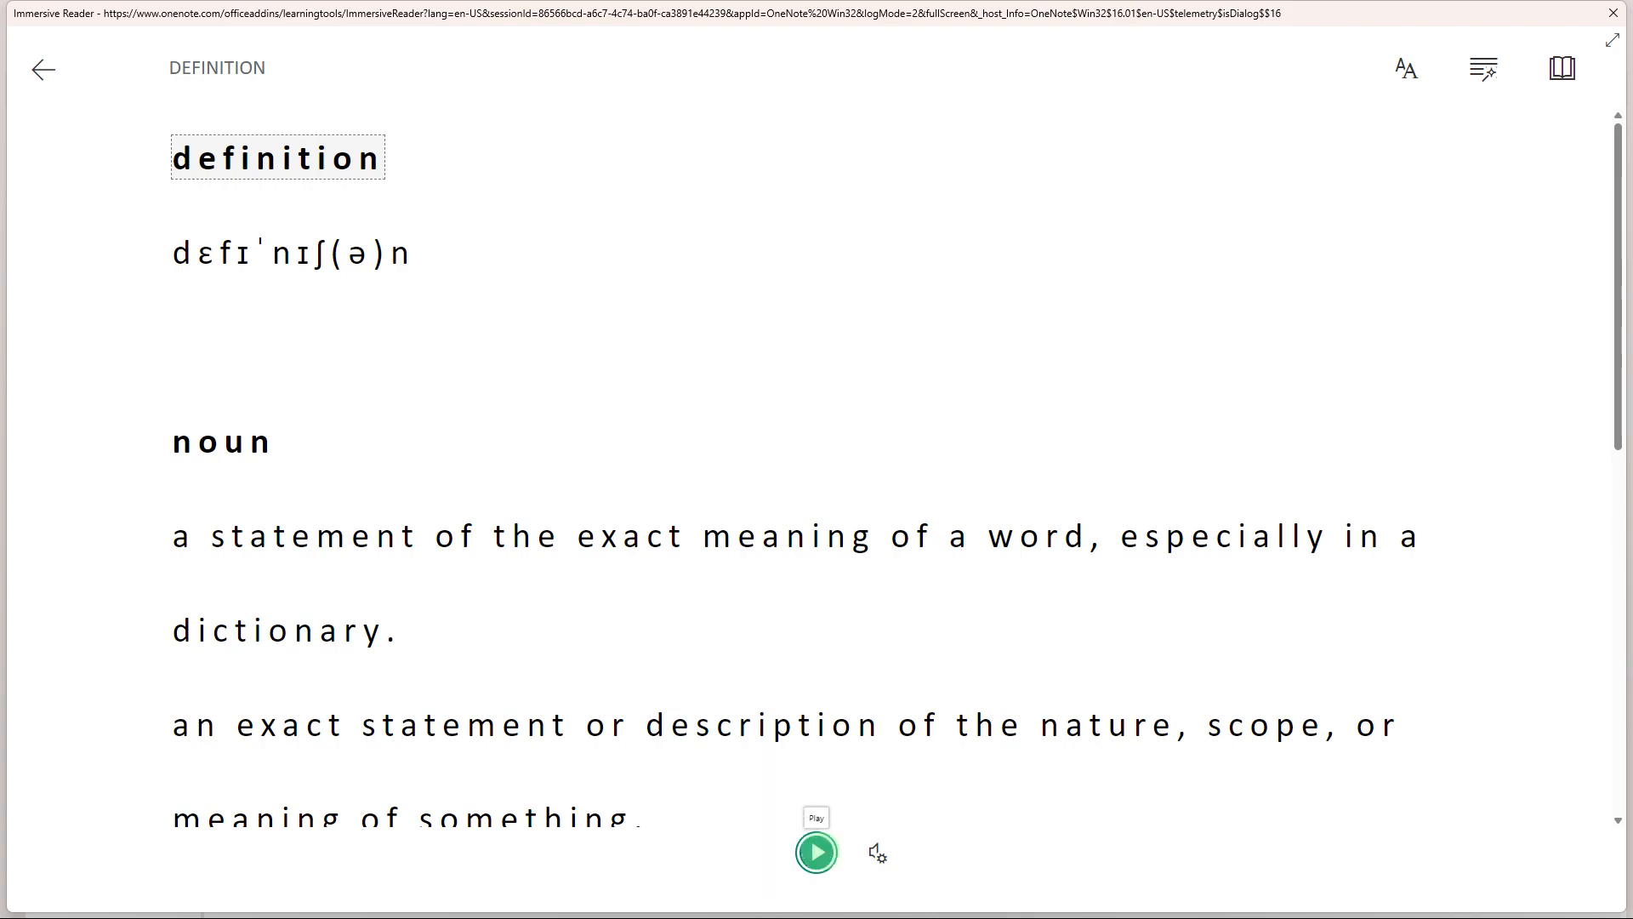
Step: Start Read Aloud so each spoken word, now 'noun', is highlighted
left_click(817, 852)
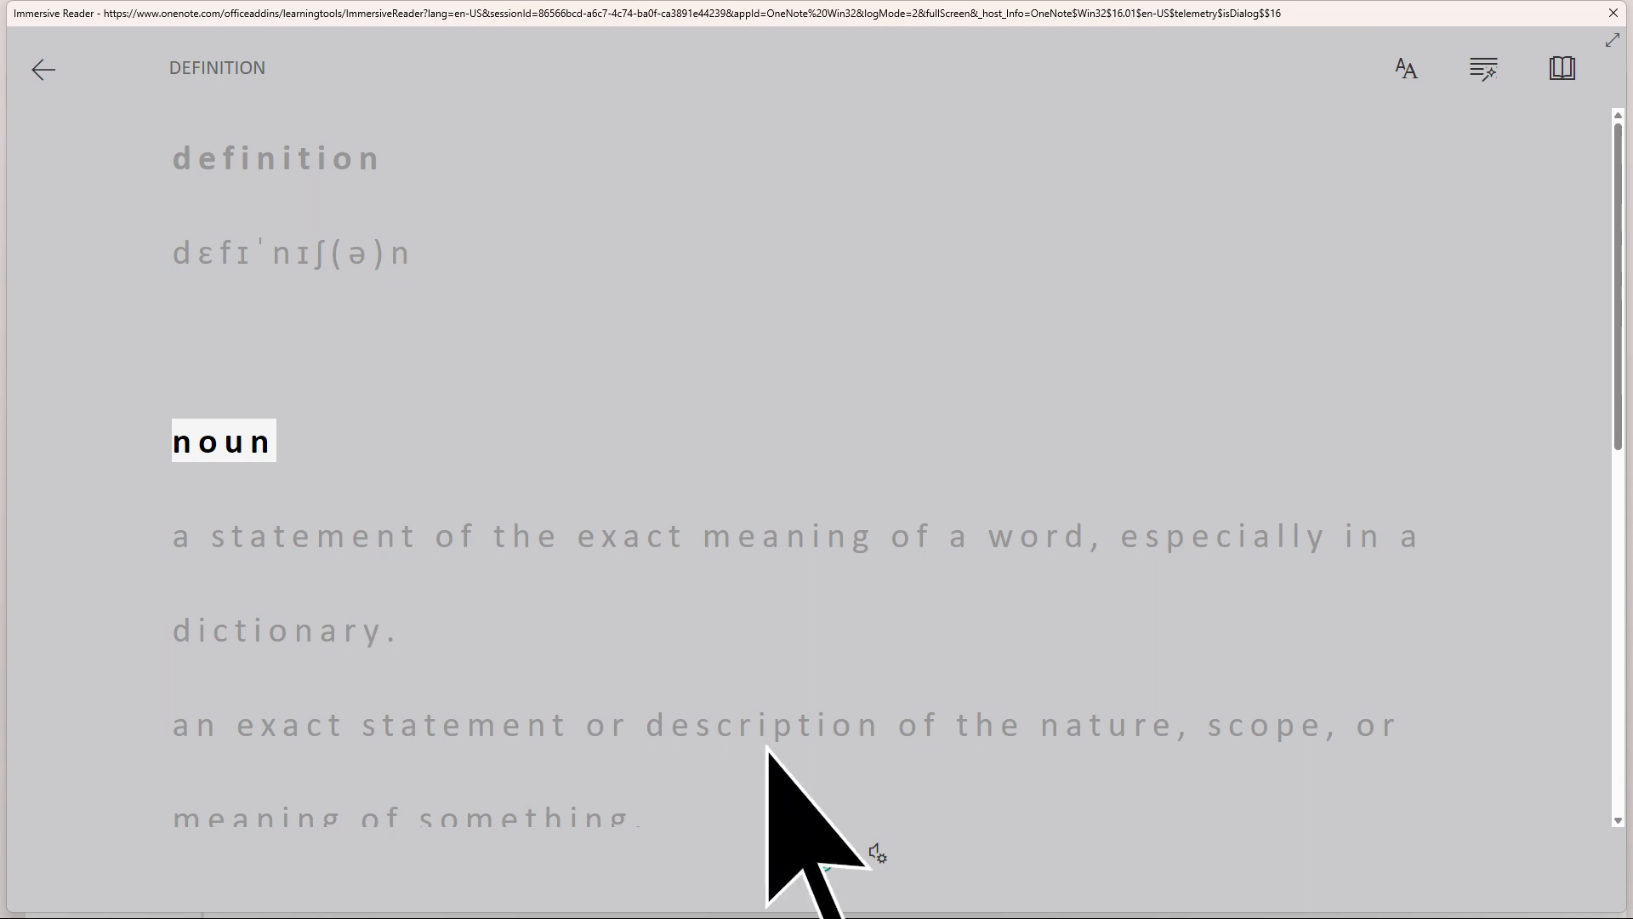
left_click(815, 852)
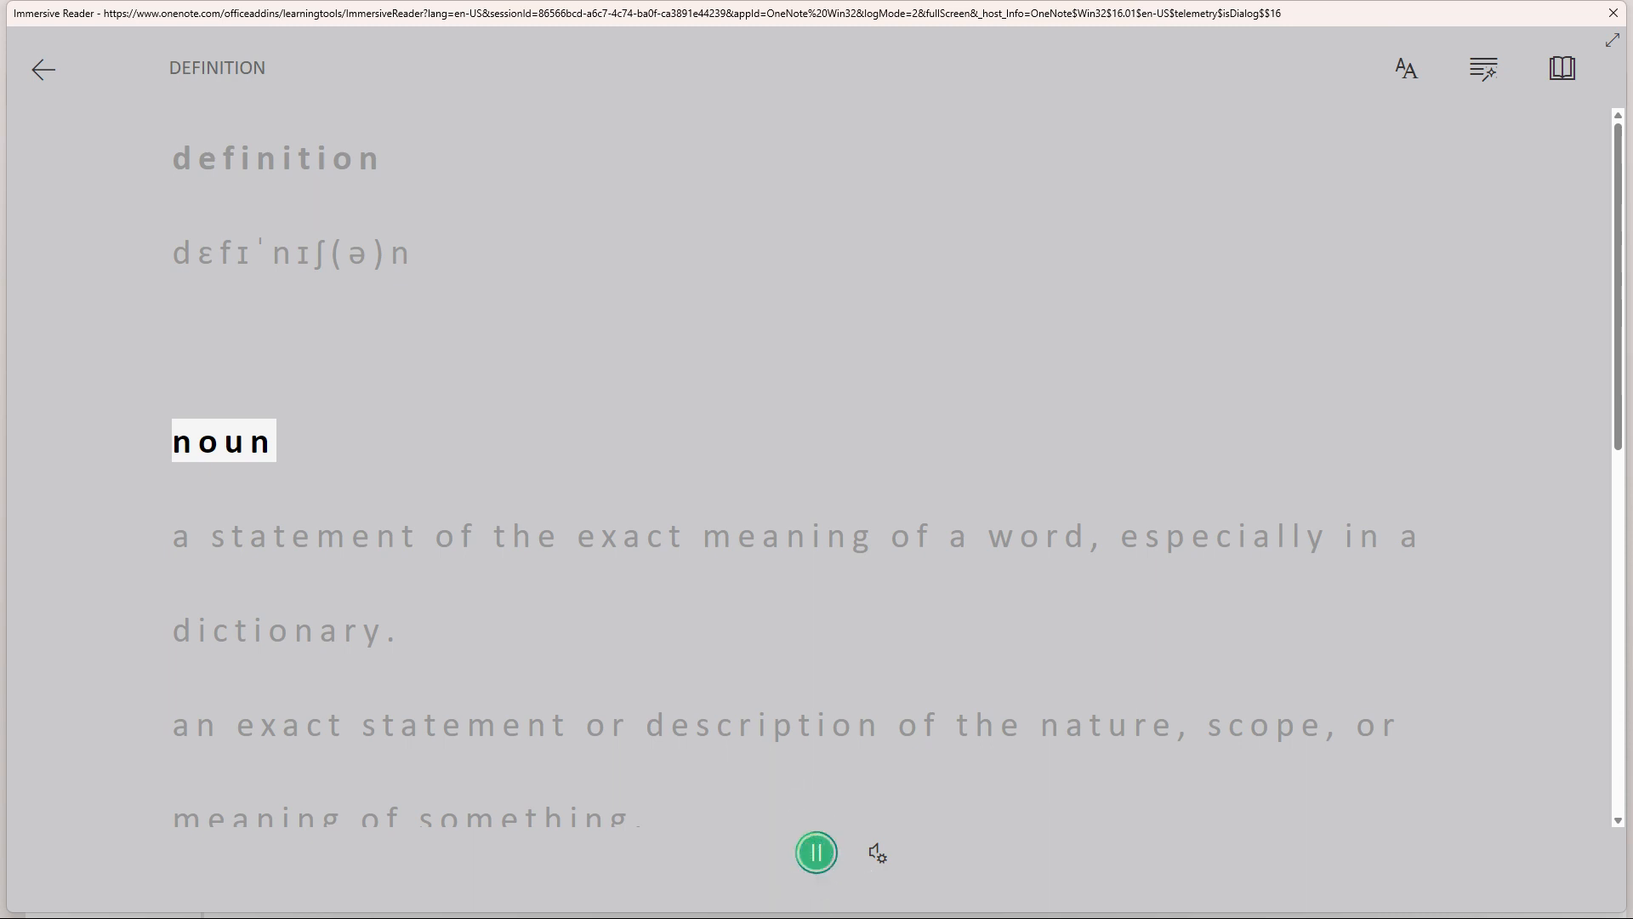